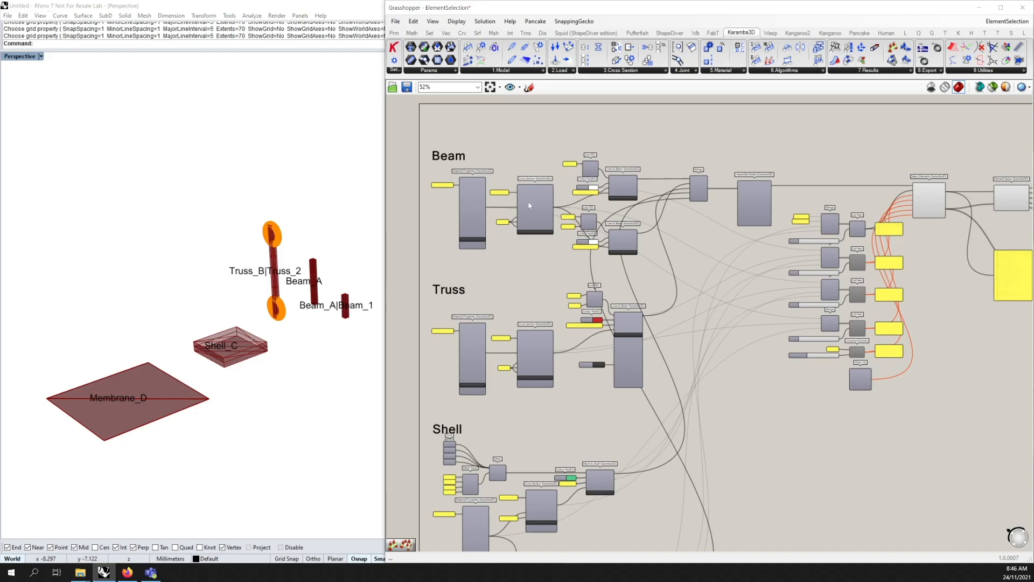
Step: Move the List Item index to 2 then 3 so Shell_C and then Membrane_D are selected by ID
scroll(down, 3)
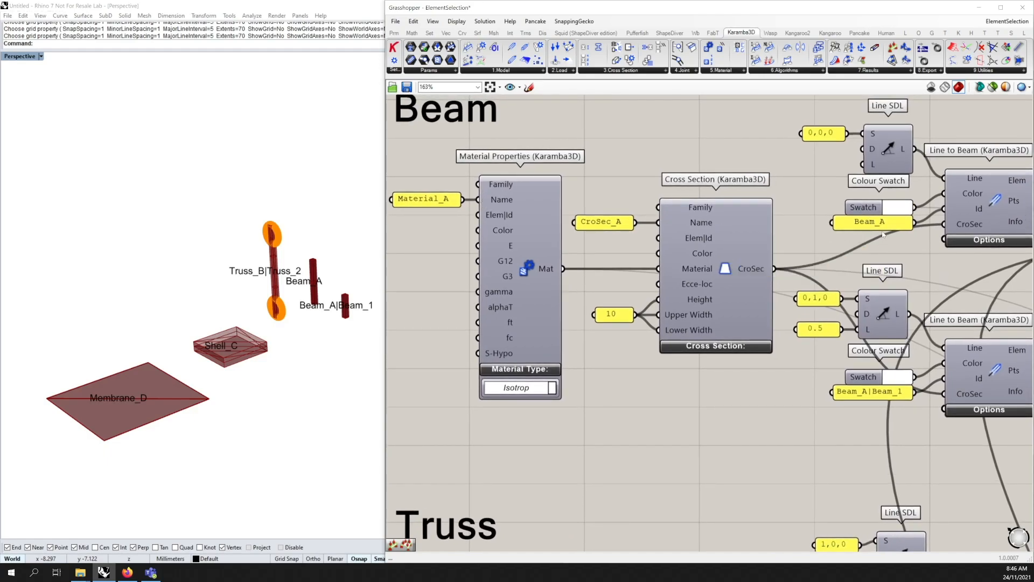
mouse_move(928, 239)
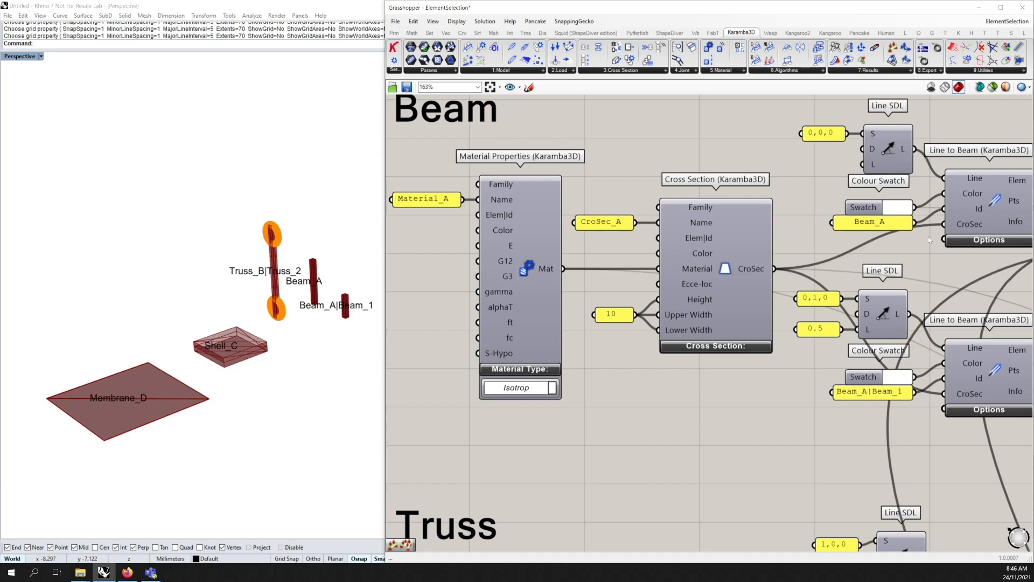
scroll(down, 3)
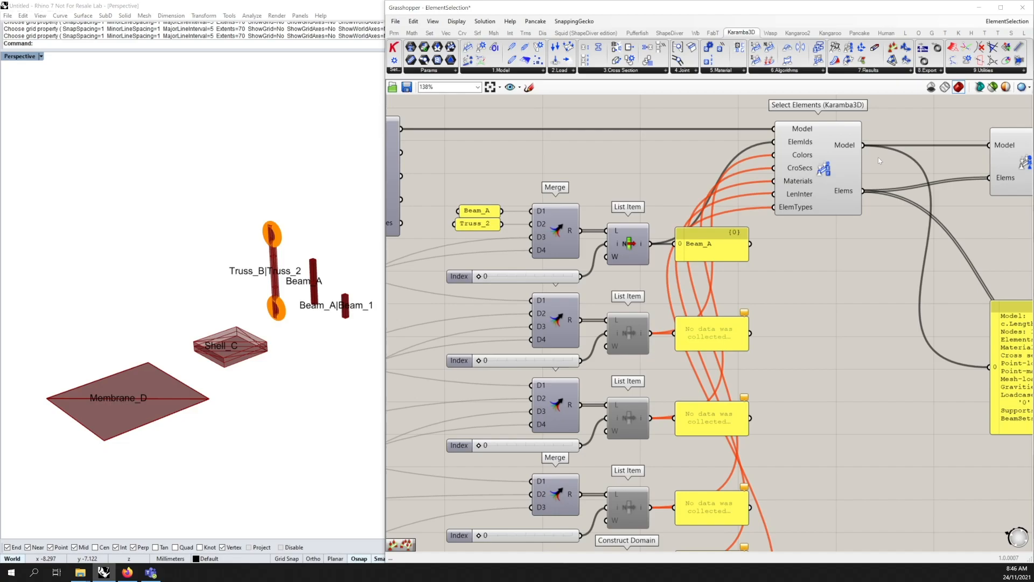
mouse_move(818, 149)
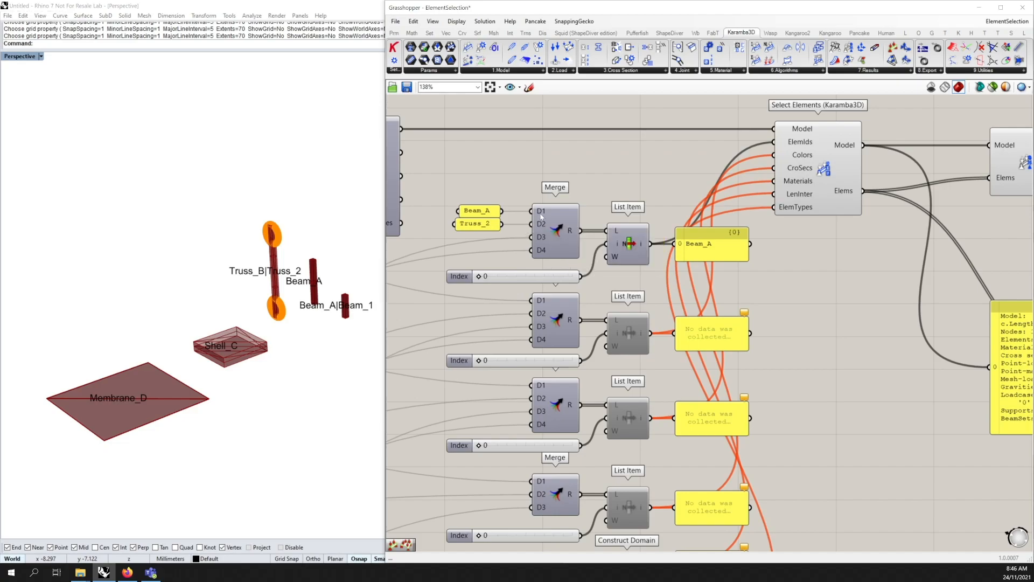
mouse_move(569, 237)
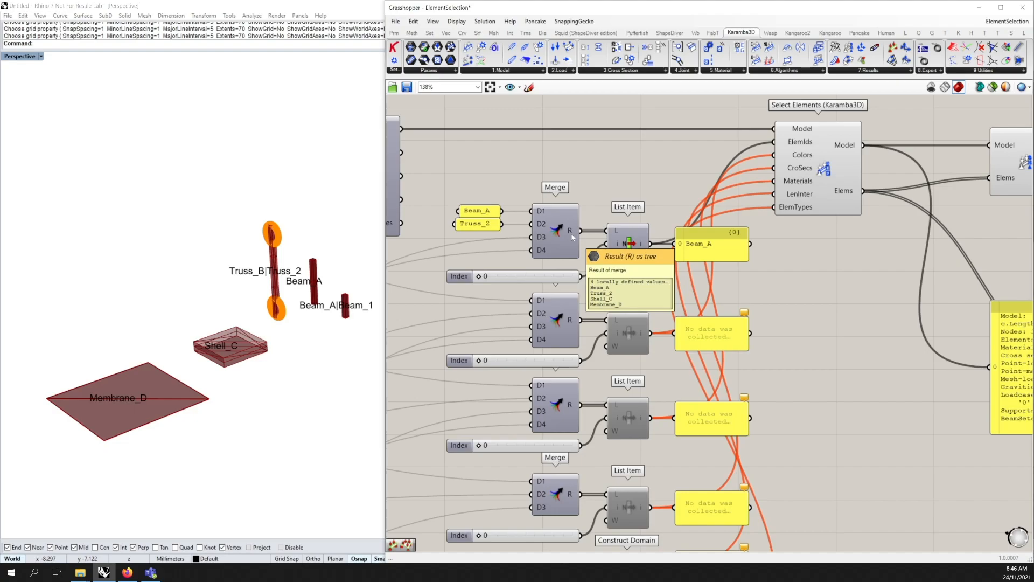
mouse_move(818, 223)
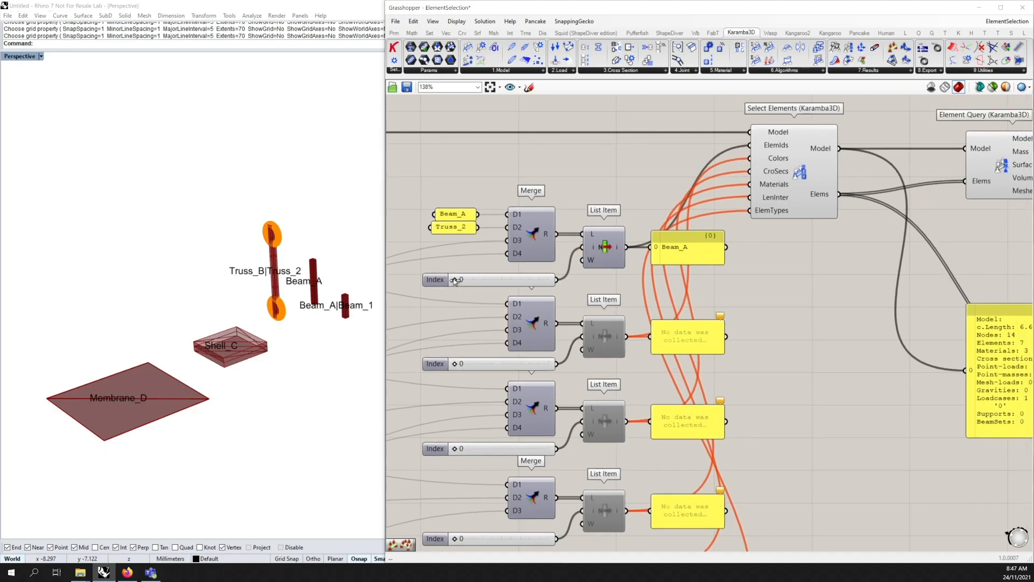
drag(459, 280, 489, 280)
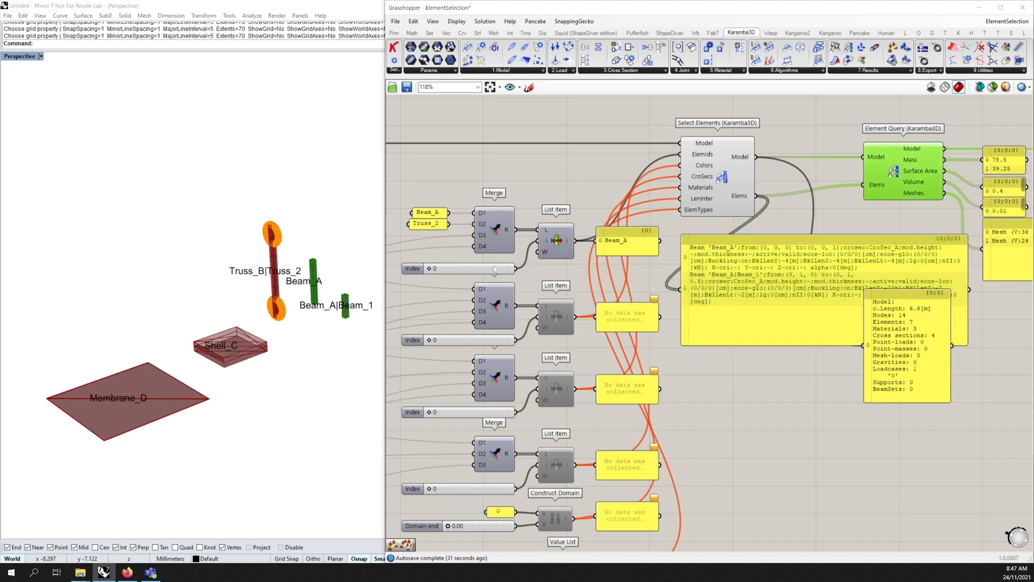
mouse_move(311, 276)
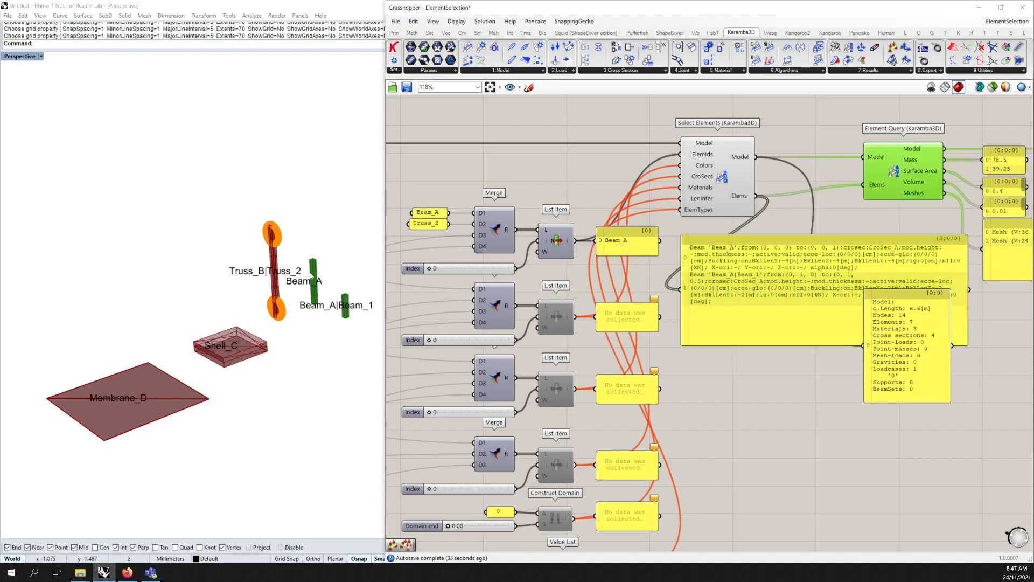
mouse_move(933, 168)
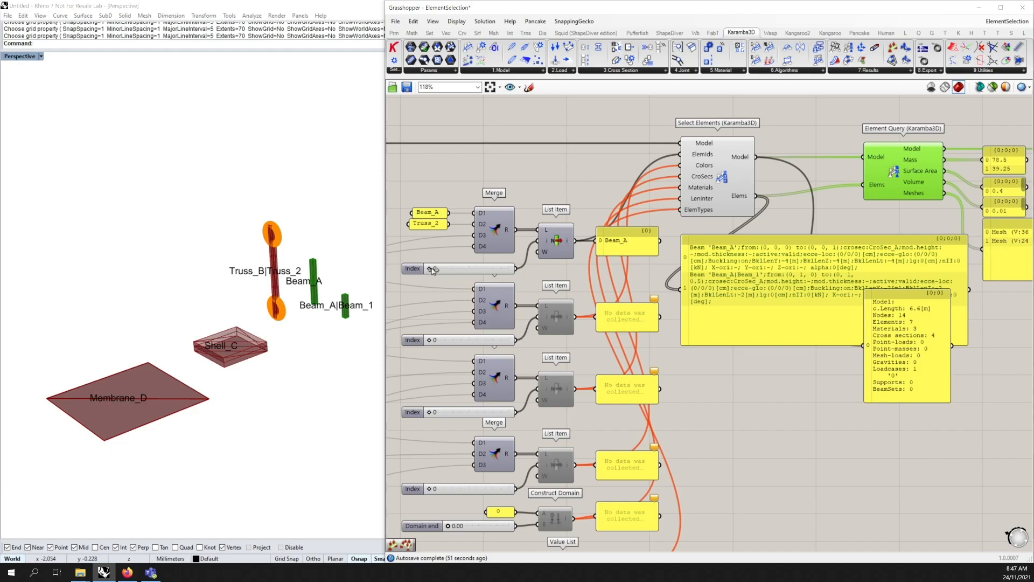
click(469, 268)
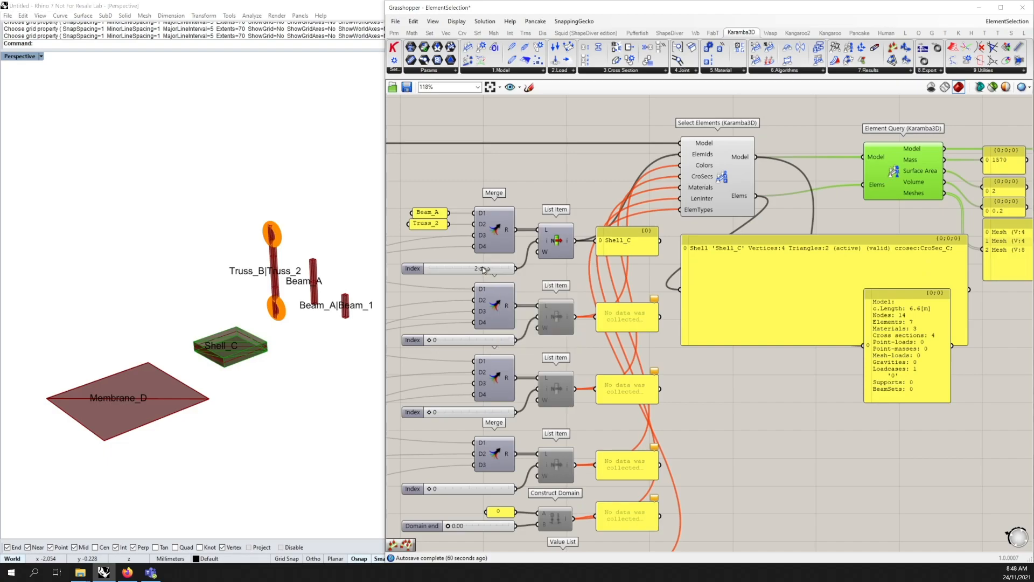
click(475, 268)
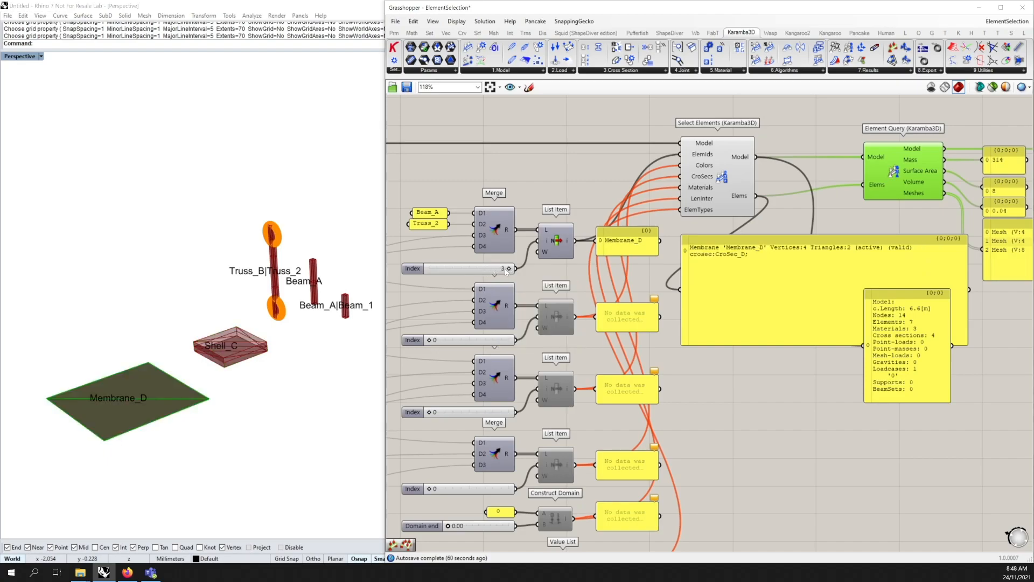
mouse_move(947, 172)
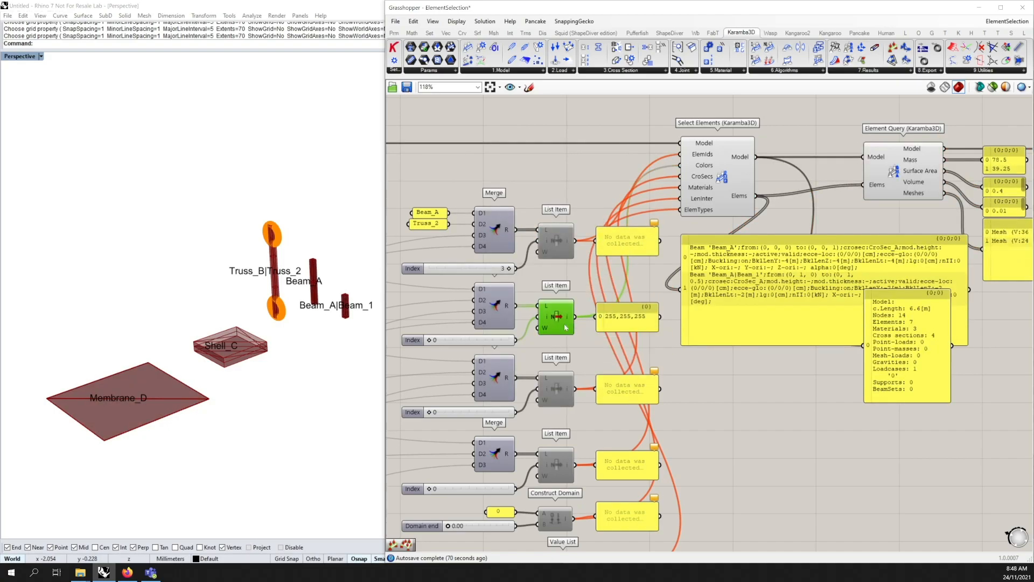
mouse_move(481, 329)
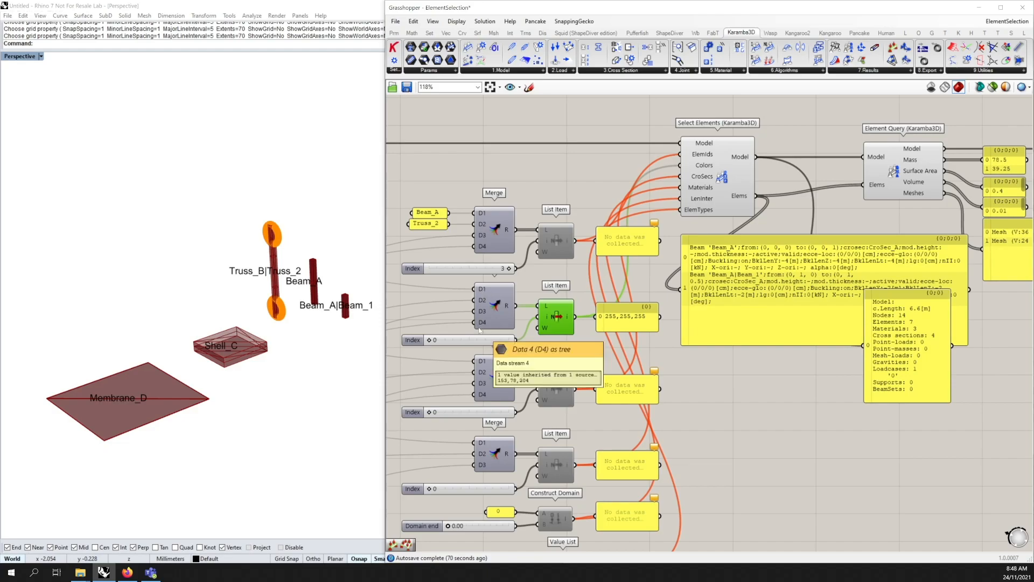
mouse_move(775, 203)
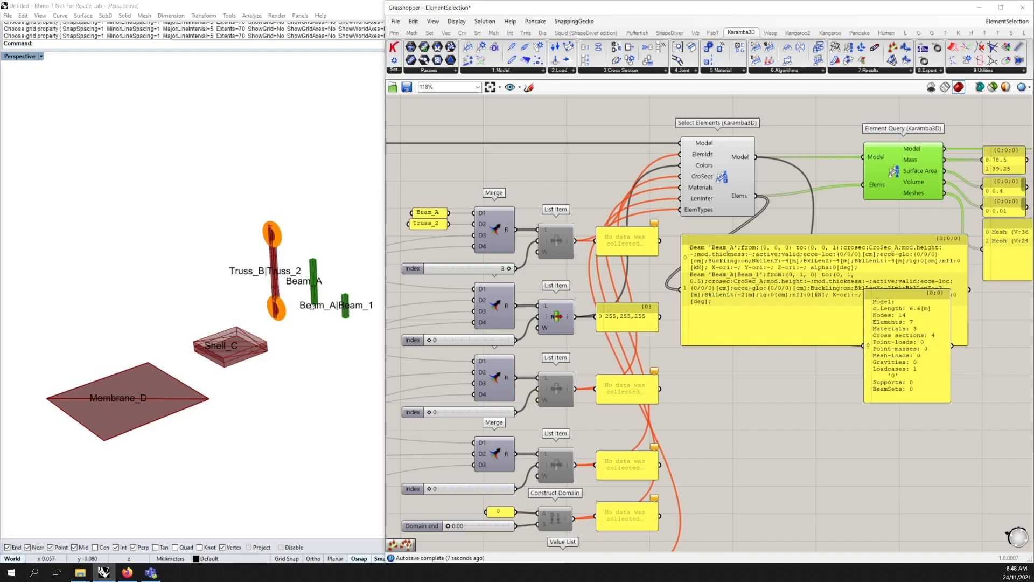
mouse_move(298, 318)
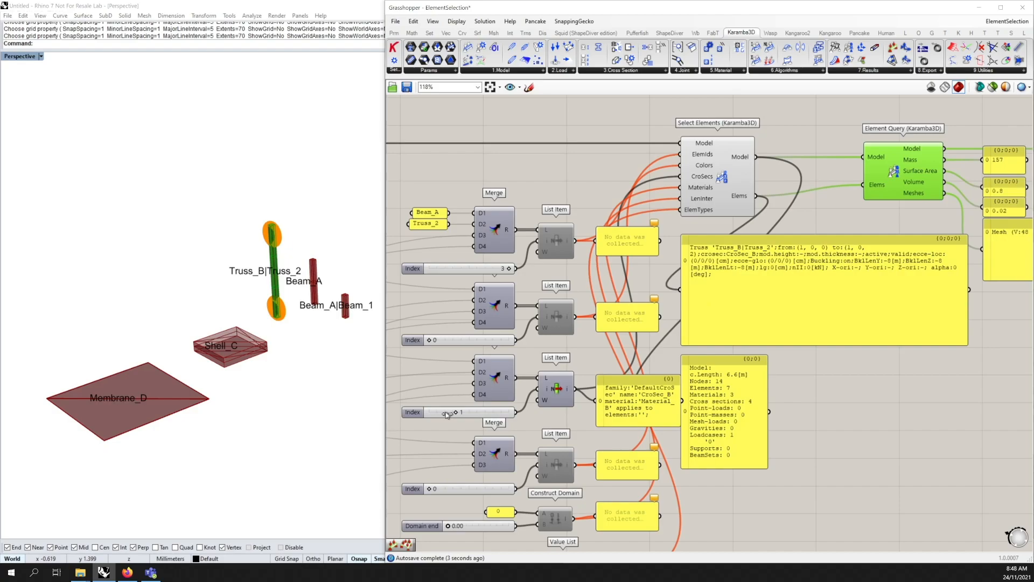
mouse_move(469, 416)
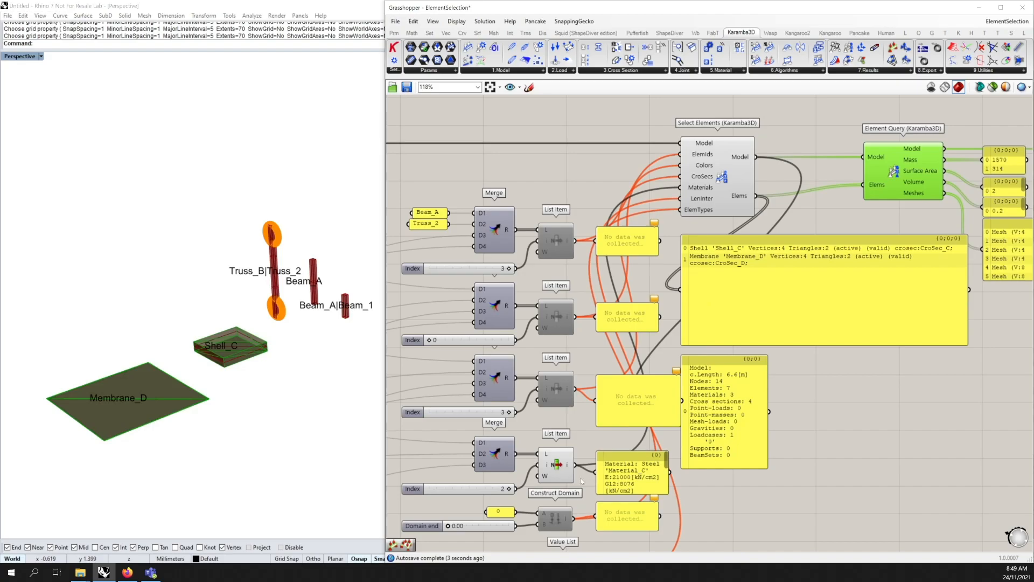
mouse_move(448, 387)
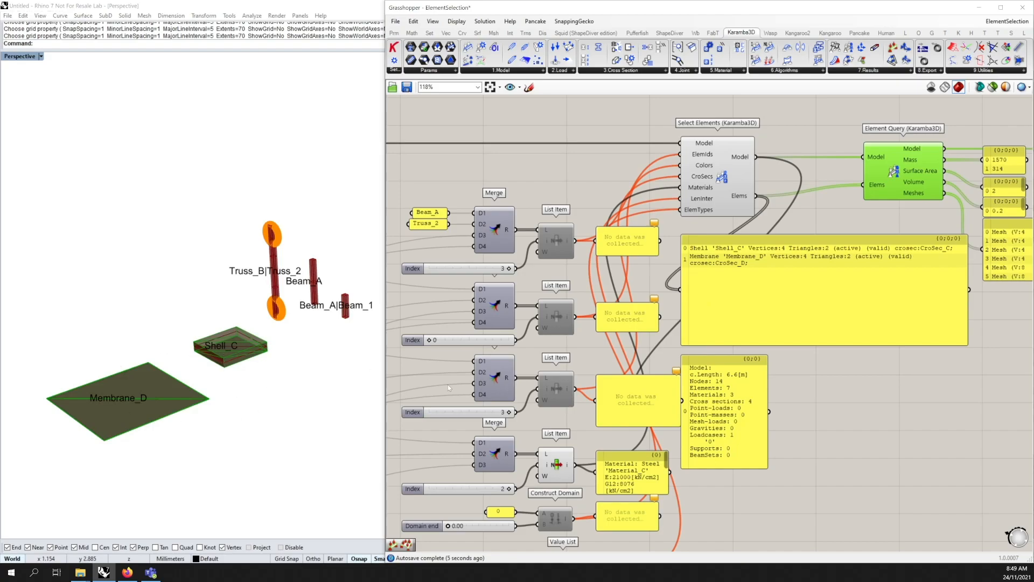
mouse_move(440, 387)
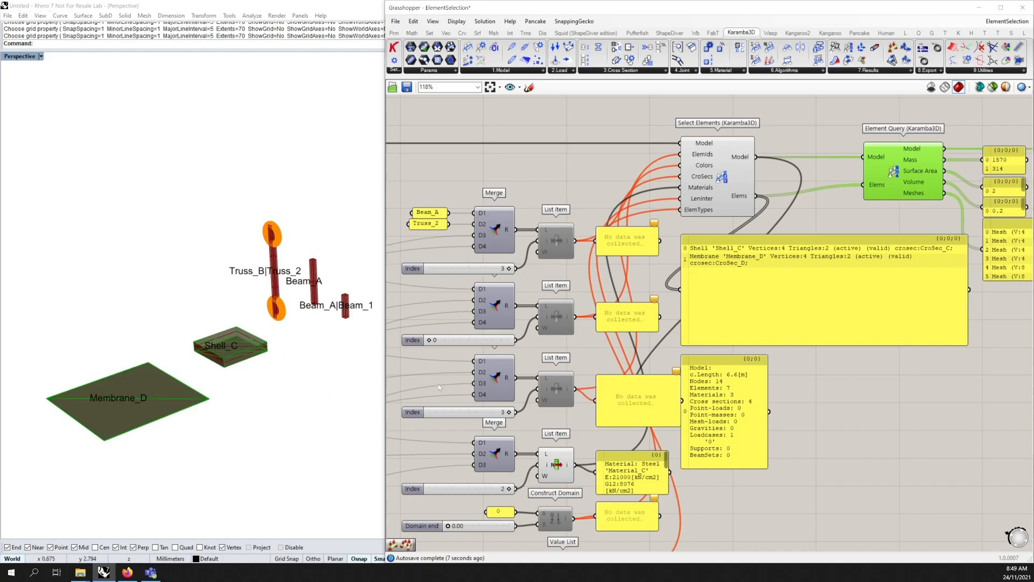
Step: Scroll the canvas to check the Material_C selection wiring into Select Elements
scroll(down, 3)
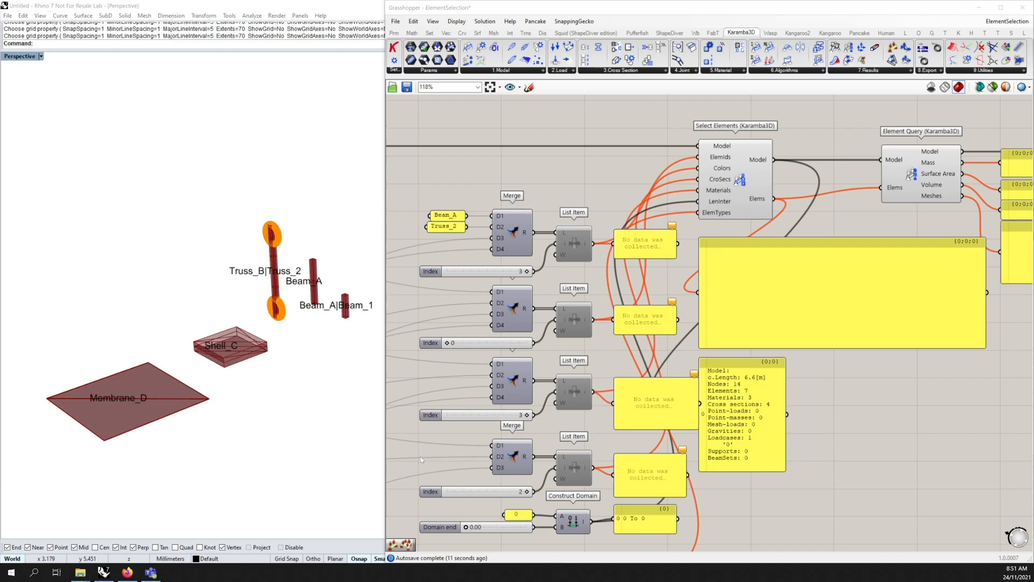
mouse_move(476, 538)
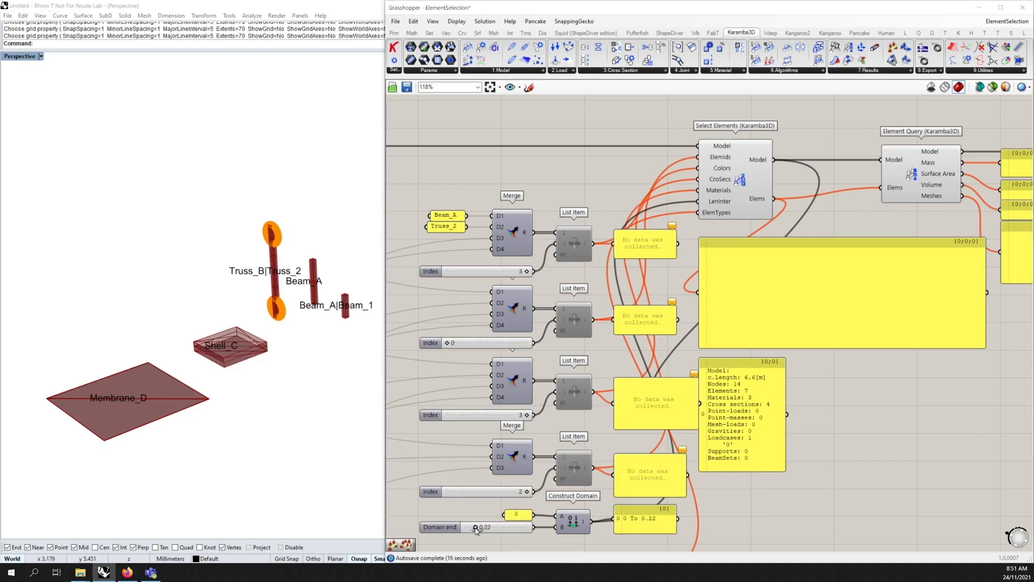
Step: Raise the Construct Domain upper limit to 1.14 so beams, truss and shell fall in the length interval
drag(475, 527, 485, 527)
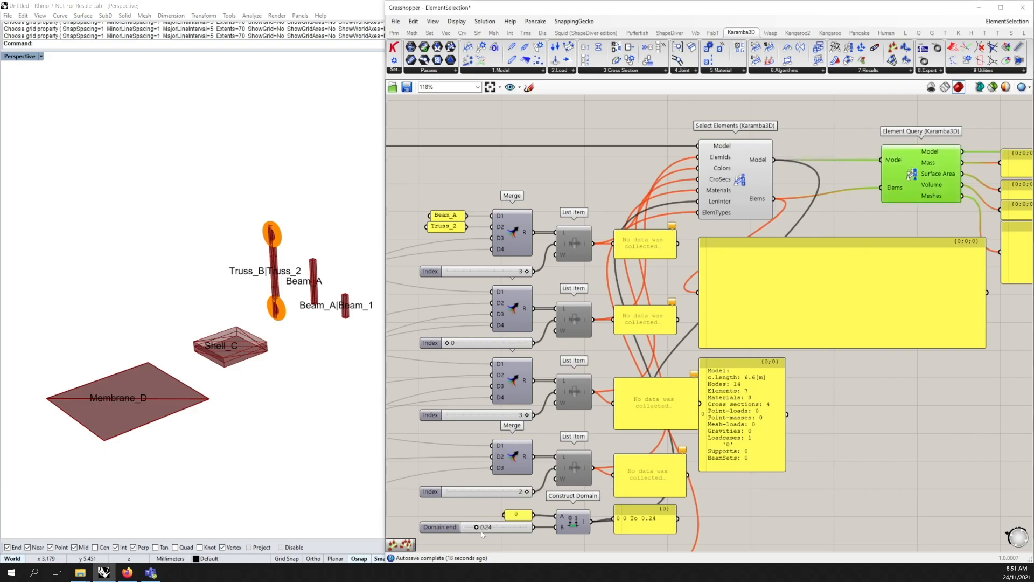
drag(487, 526, 498, 527)
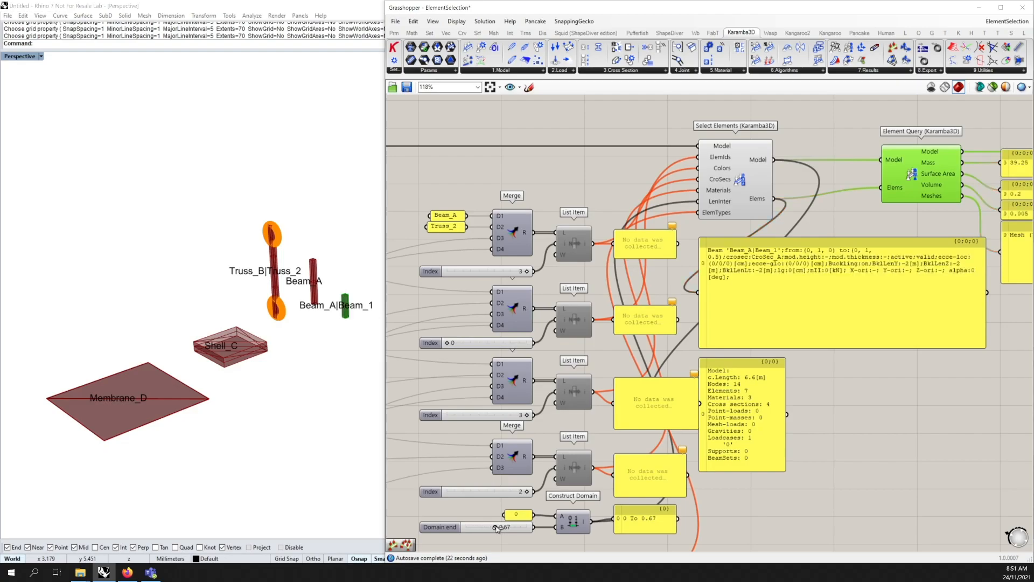
mouse_move(613, 519)
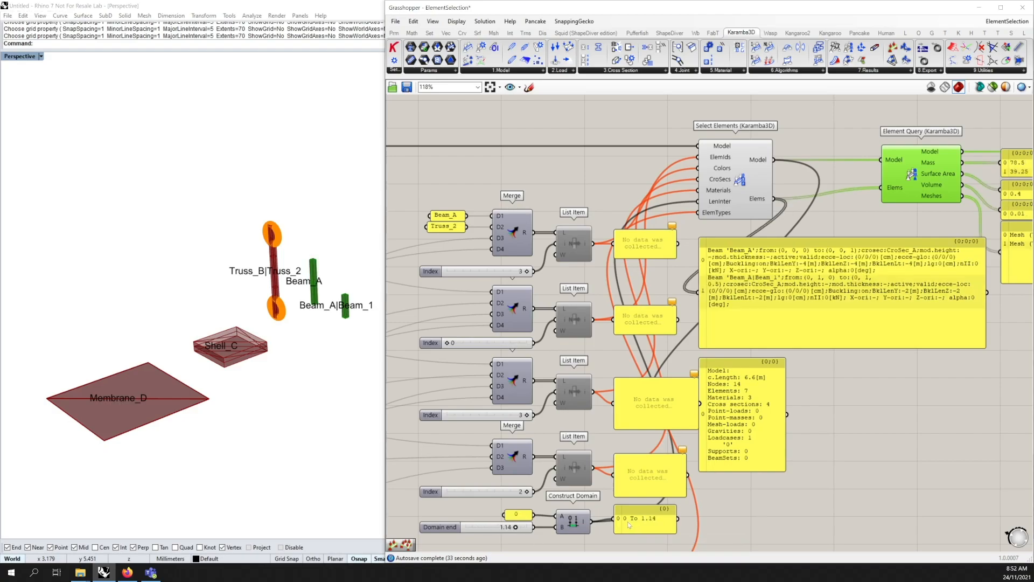
click(572, 521)
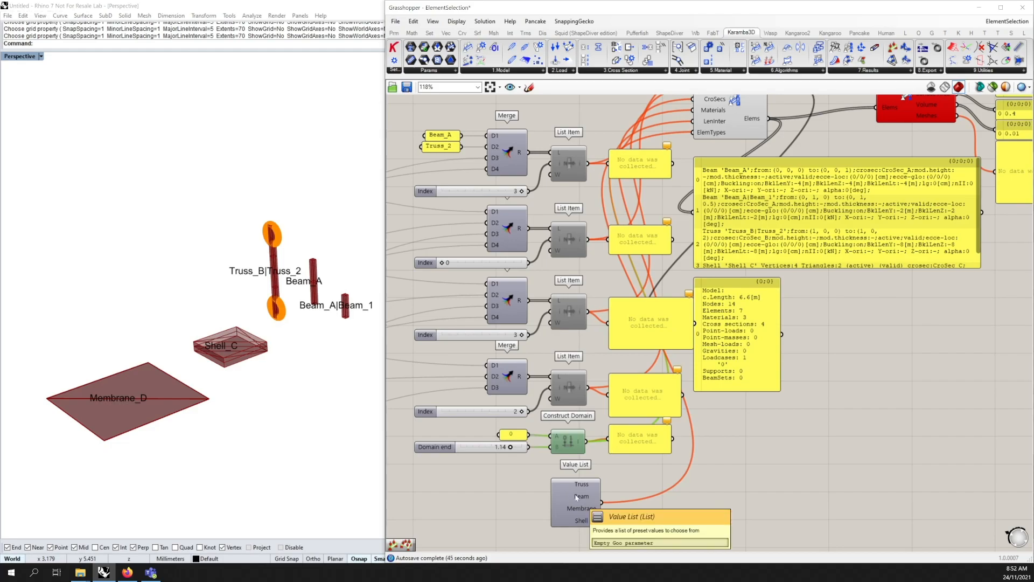
mouse_move(585, 498)
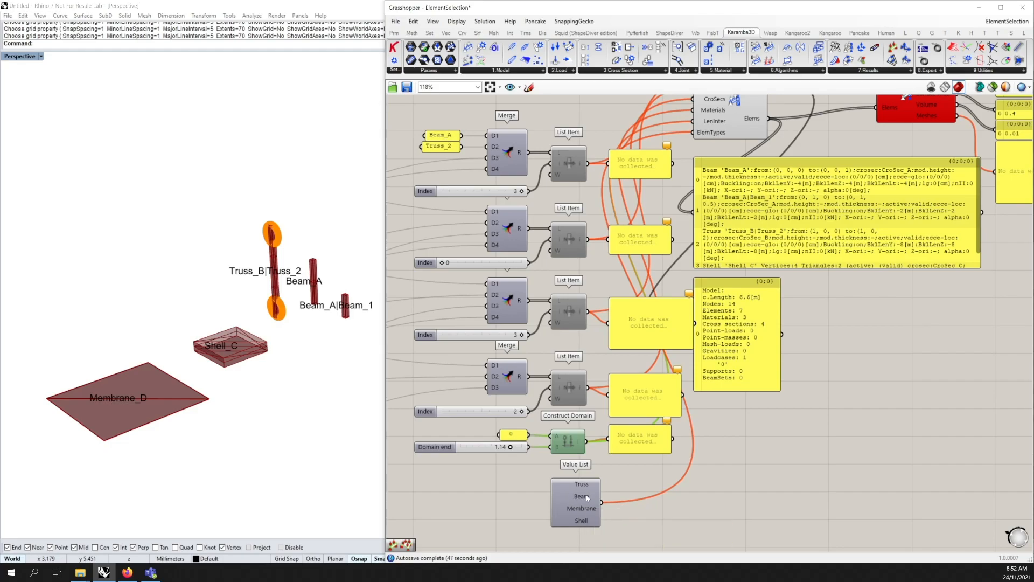
mouse_move(579, 495)
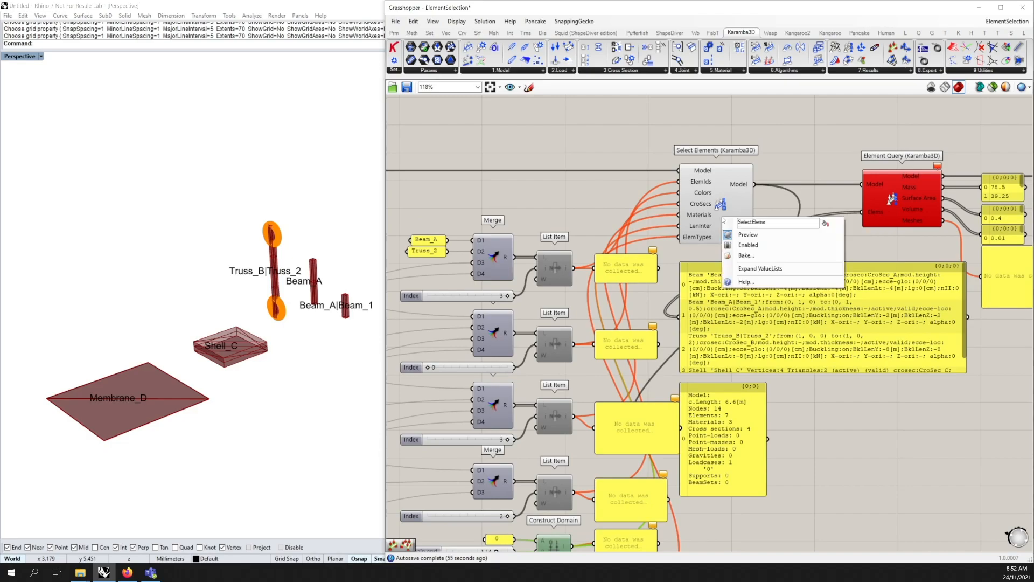
mouse_move(759, 268)
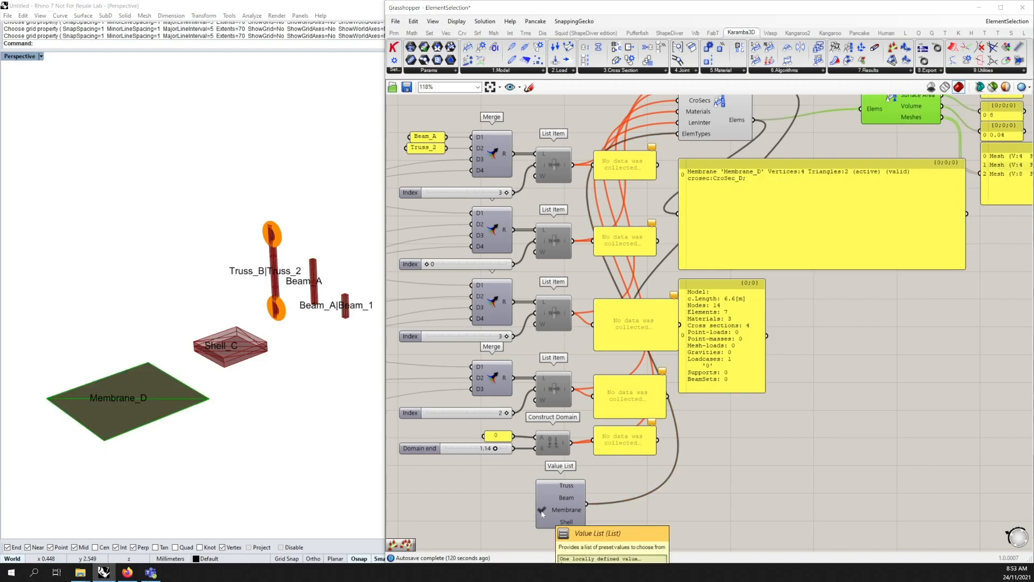
Step: Tick Shell in the element-type Value List so Shell_C is selected
click(565, 521)
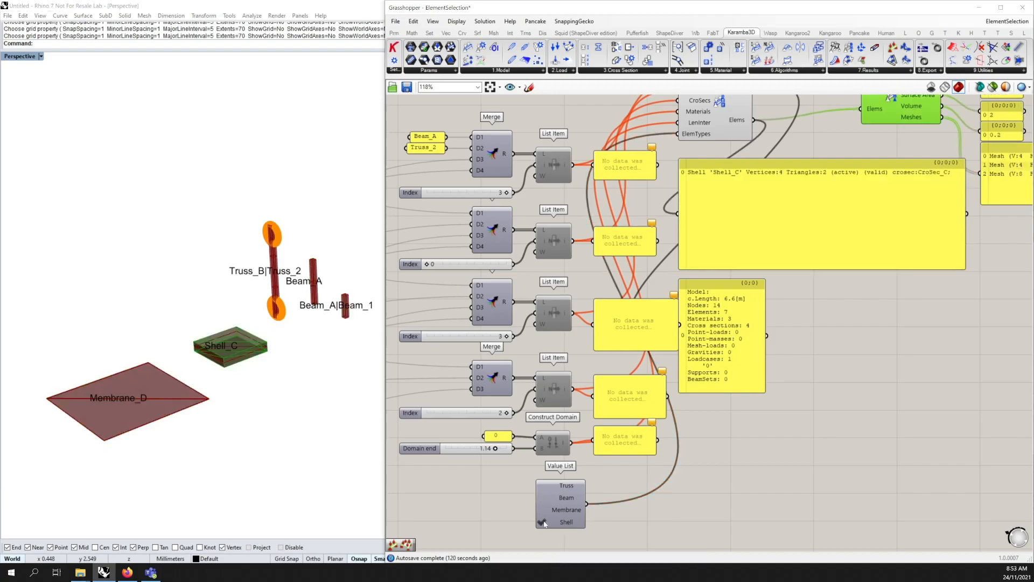
click(543, 498)
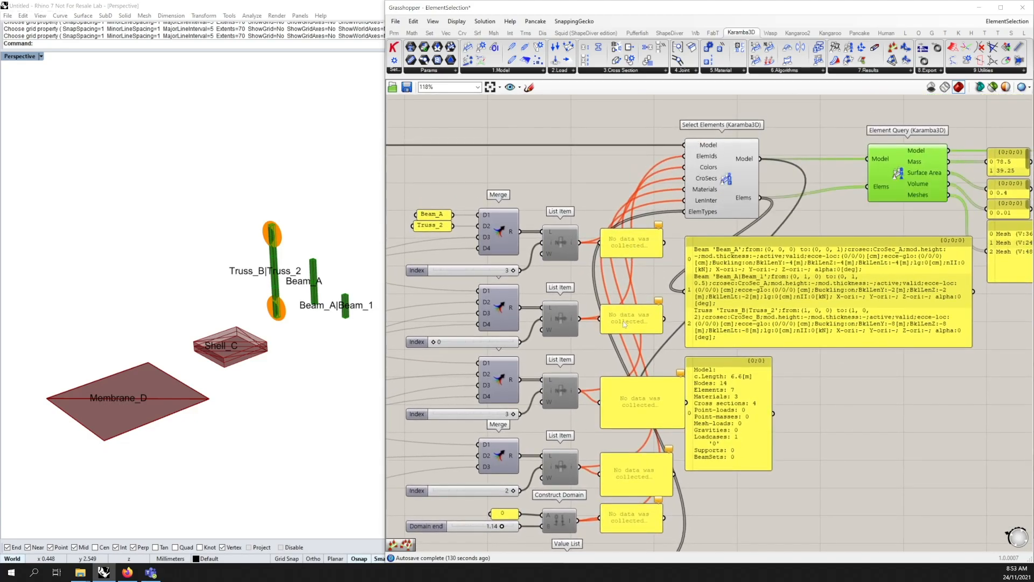
Step: Scroll the canvas toward the Value List to tick Truss and Beam together
scroll(down, 3)
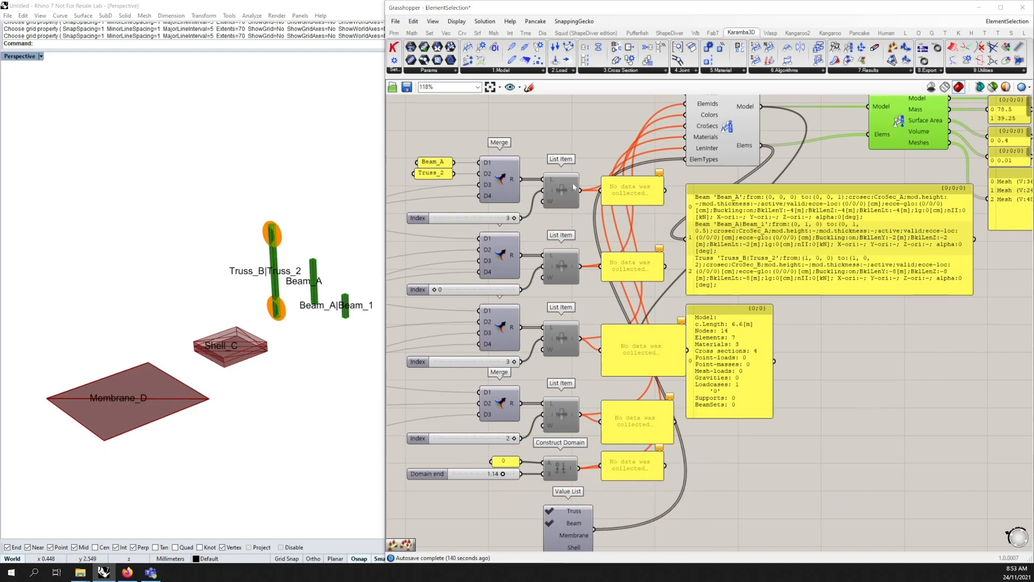
mouse_move(565, 196)
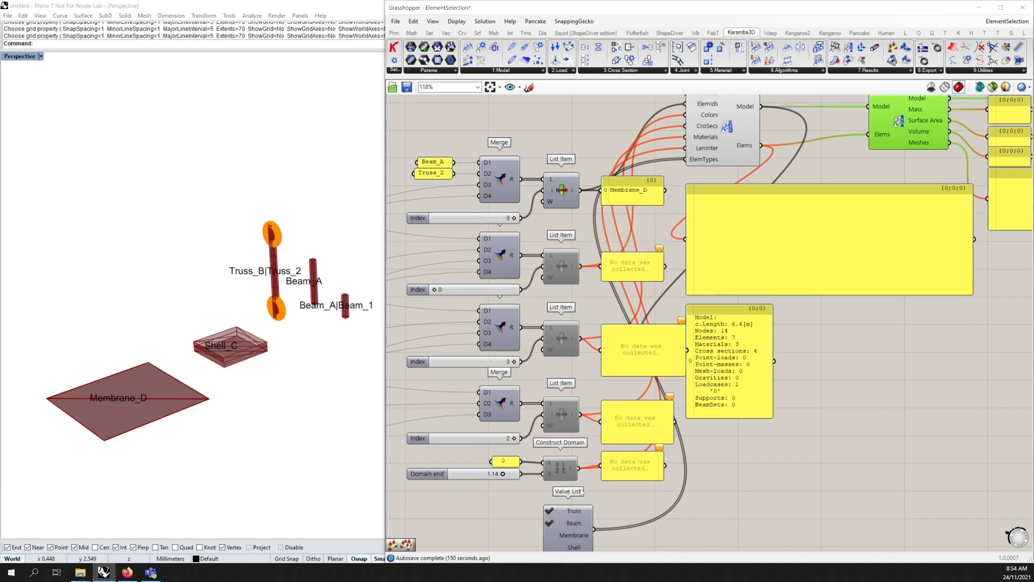
mouse_move(515, 218)
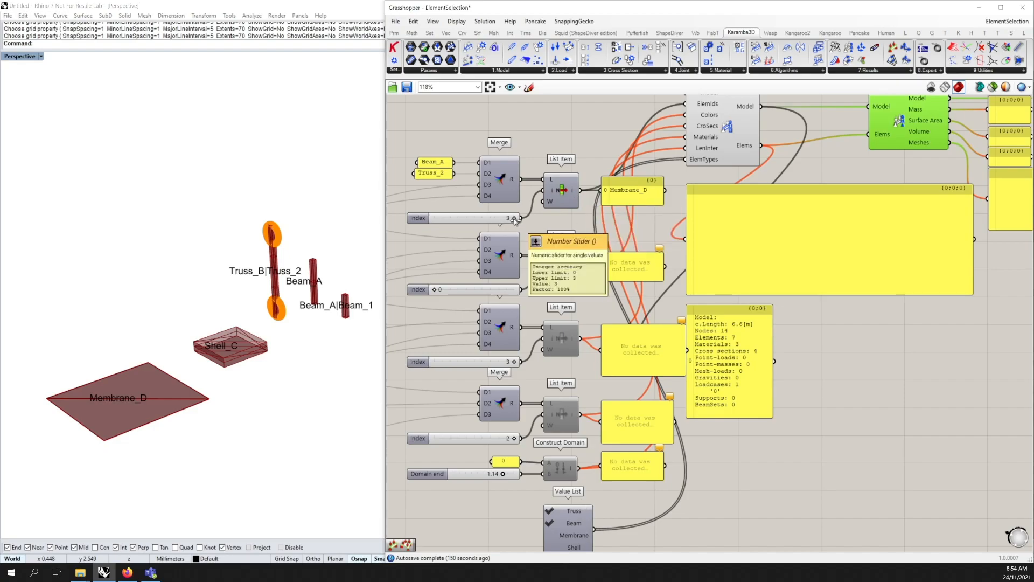